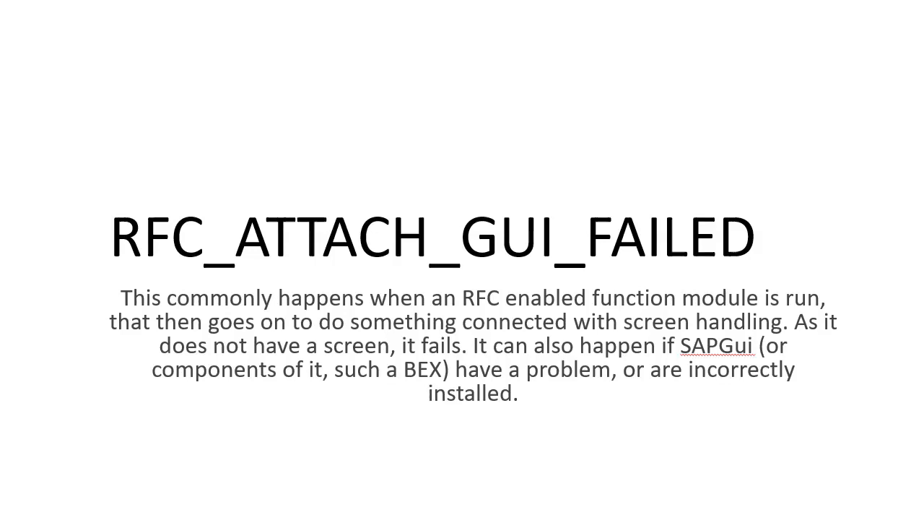
Advance the slideshow from RFC_ATTACH_GUI_FAILED to the LOAD_PROGRAM_LOST slide.
key("Right")
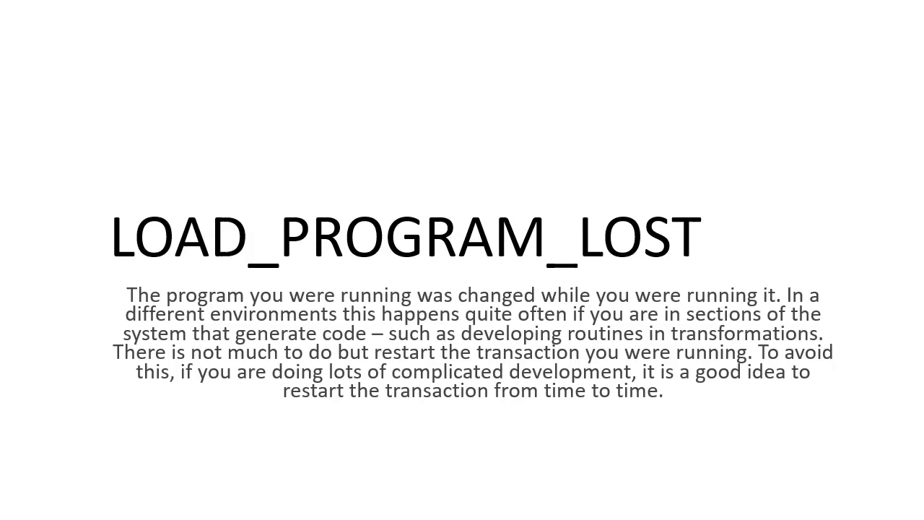
Advance to the DBIF_RSQL_SQL_ERROR slide about database failures and SM21.
key("Right")
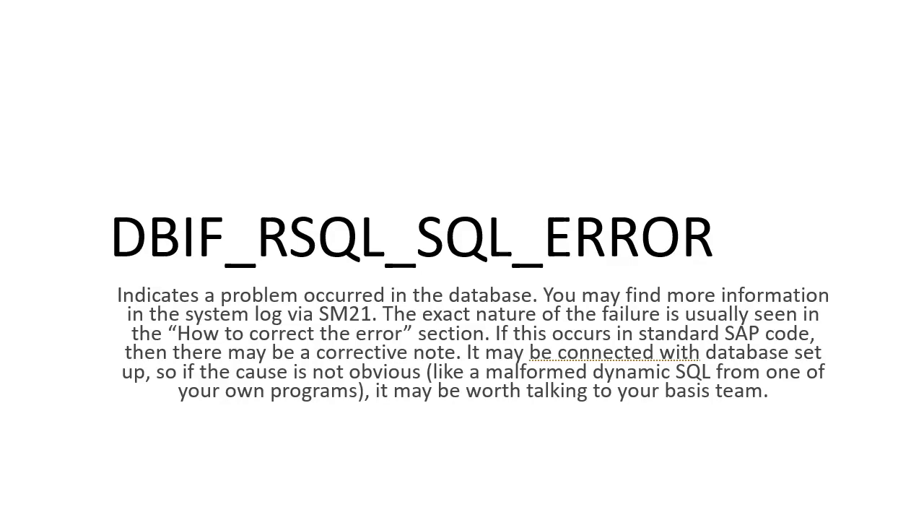
Advance to the MESSAGE_TYPE_X slide describing unhandled program situations.
key("Right")
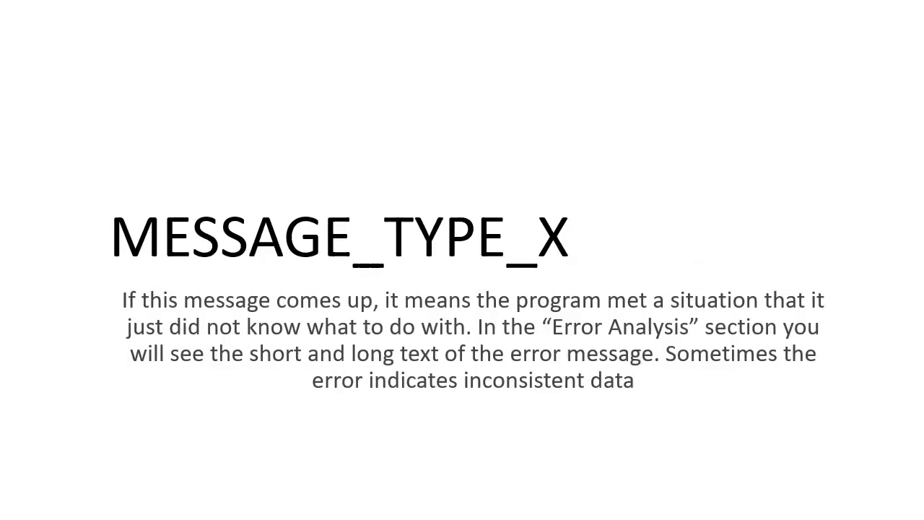